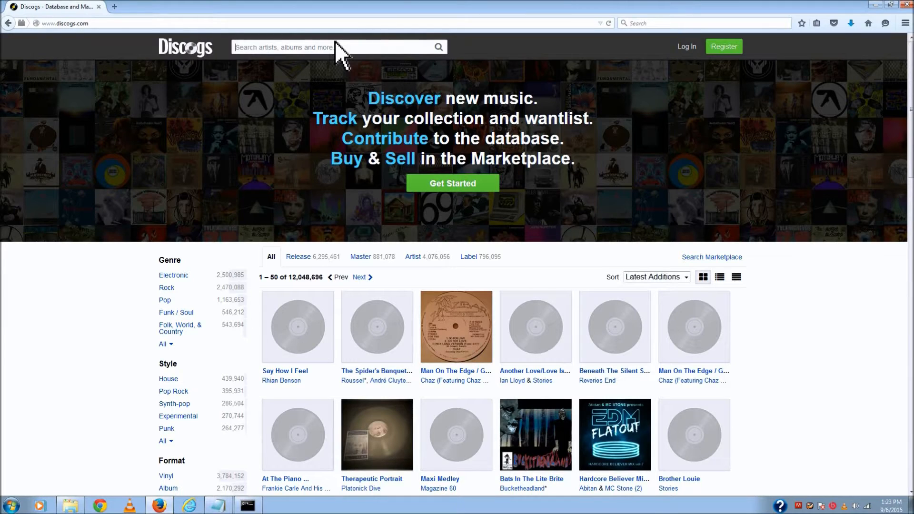
- Search Discogs for catalog number 'dl7469' to locate the Bye Bye Blues release
{"action": "type", "text": "dl"}
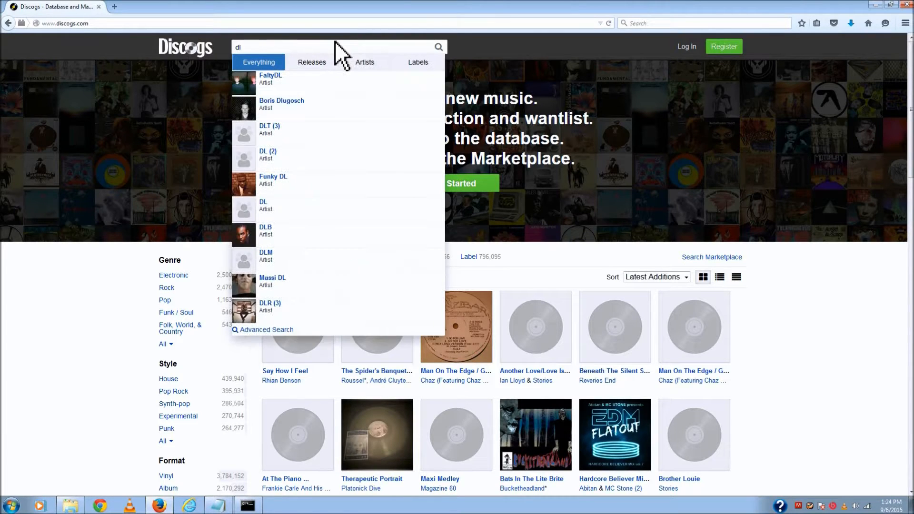
{"action": "type", "text": "74"}
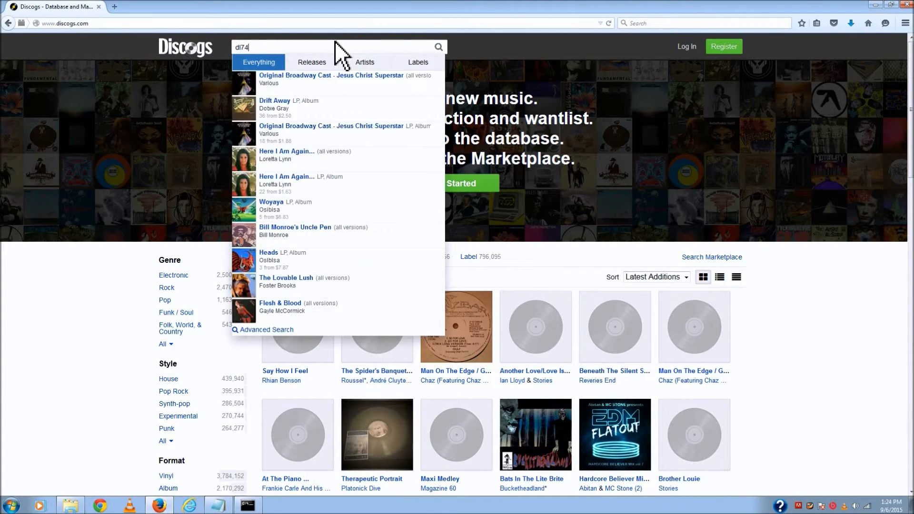
{"action": "type", "text": "69"}
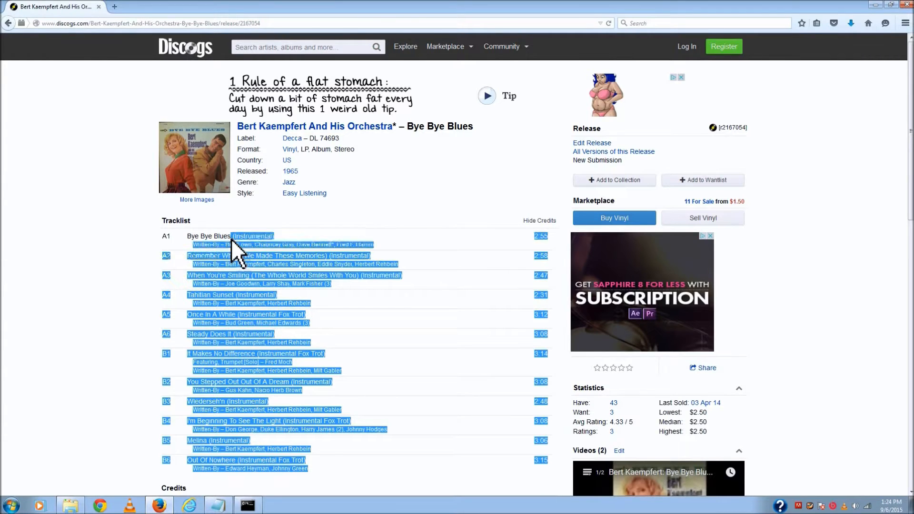
{"action": "mouse_move", "coordinate": [554, 256]}
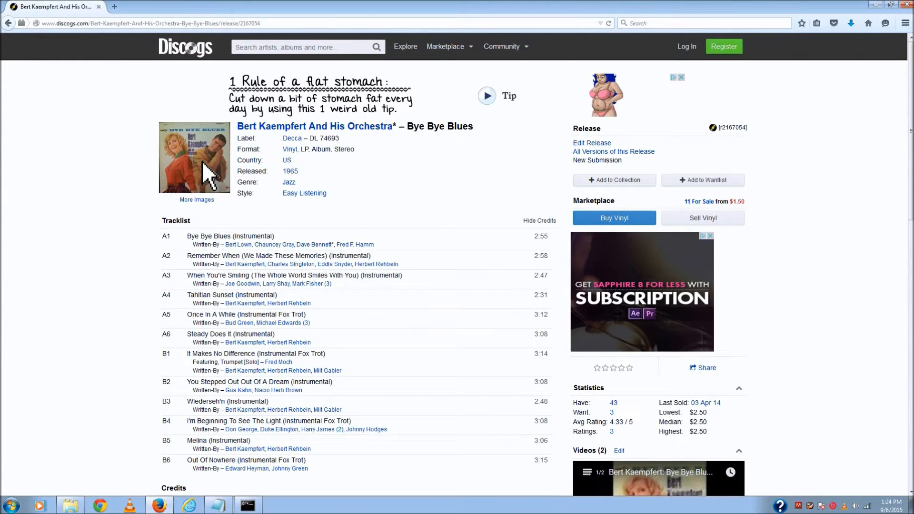
- View the enlarged Bye Bye Blues front cover, save it, and return to the release page
{"action": "left_click", "coordinate": [194, 157]}
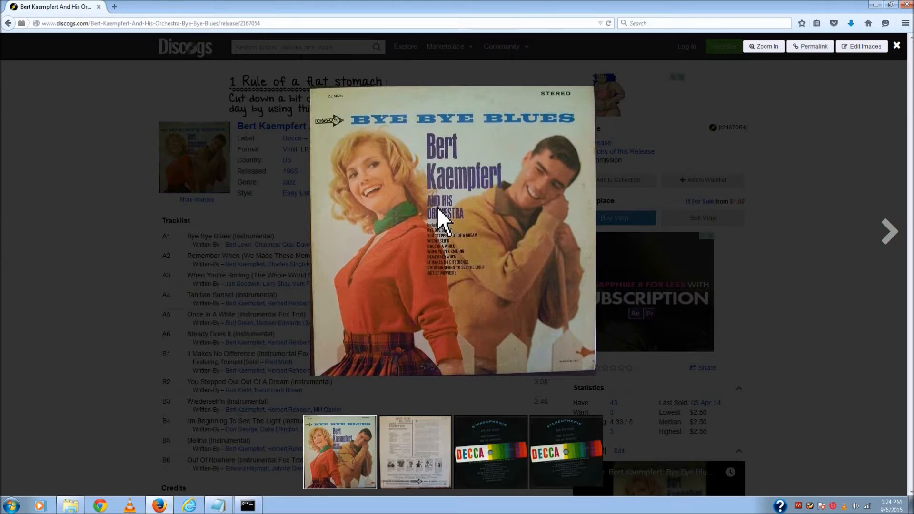
{"action": "left_click", "coordinate": [763, 46]}
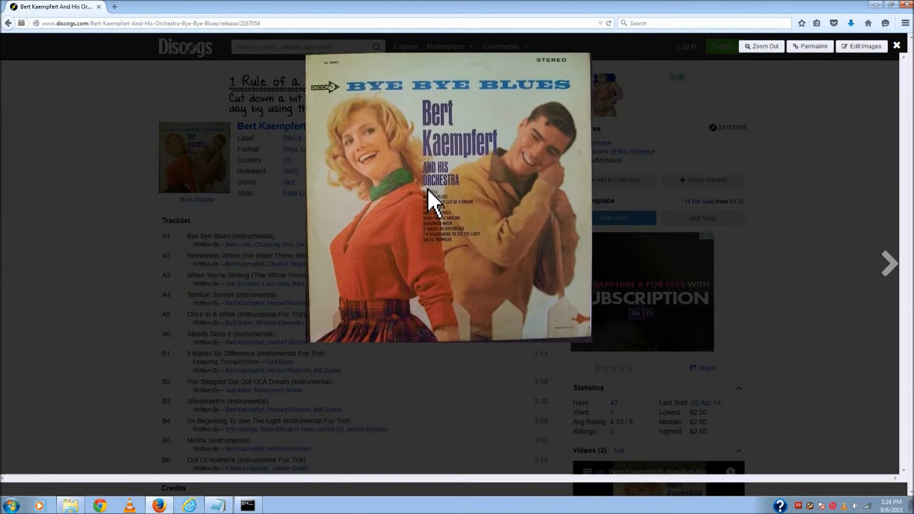
{"action": "mouse_move", "coordinate": [475, 244]}
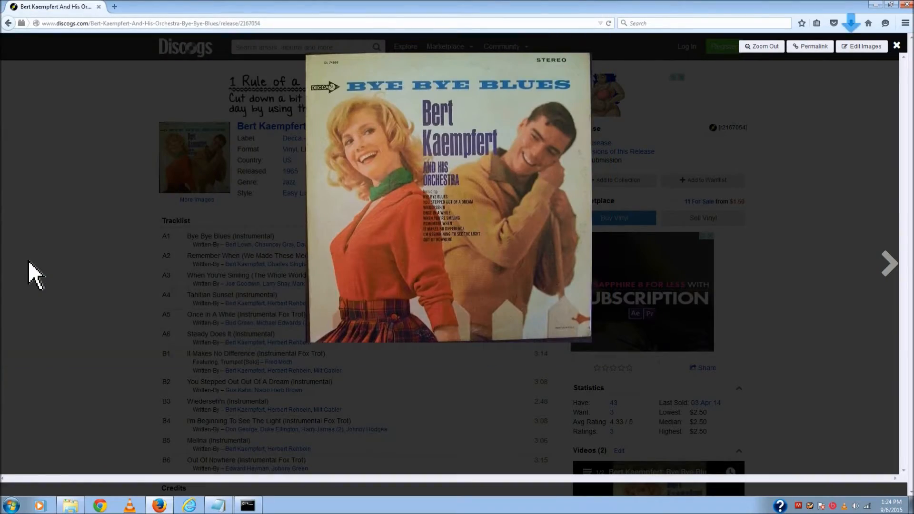
{"action": "left_click", "coordinate": [896, 46]}
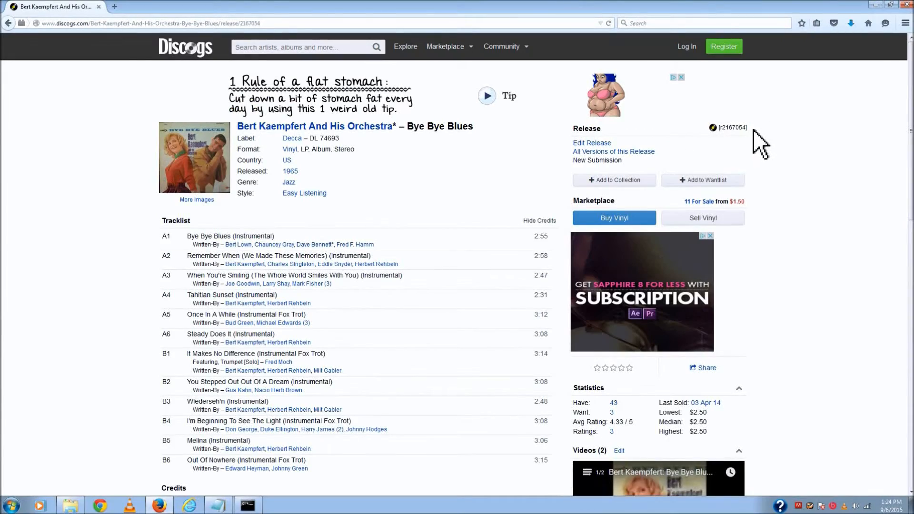
{"action": "mouse_move", "coordinate": [775, 140]}
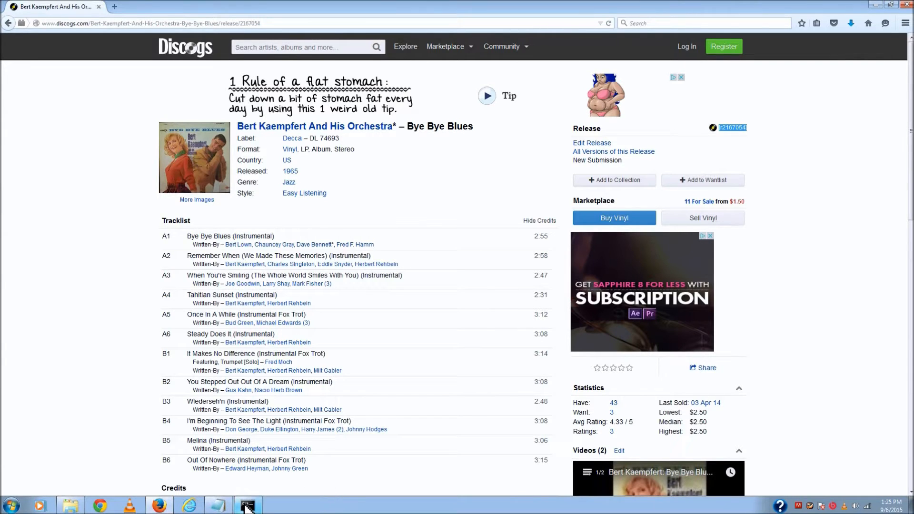
{"action": "mouse_move", "coordinate": [248, 505]}
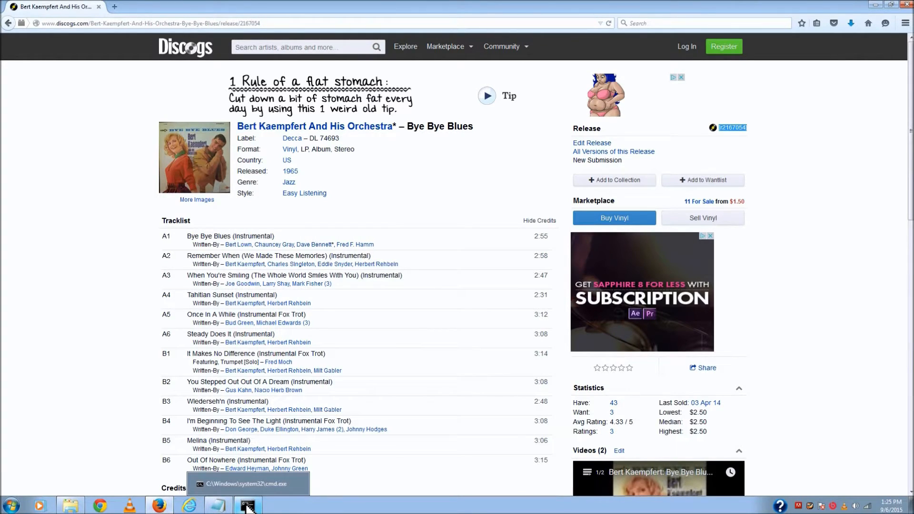
- Compose the command 'dcue r=2167054' in Command Prompt using the pasted release ID, not yet run
{"action": "left_click", "coordinate": [248, 505]}
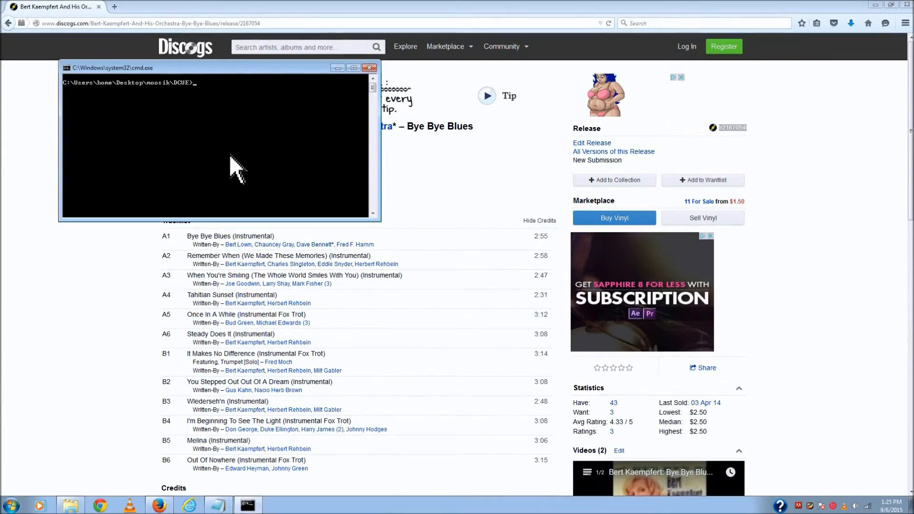
{"action": "mouse_move", "coordinate": [280, 113]}
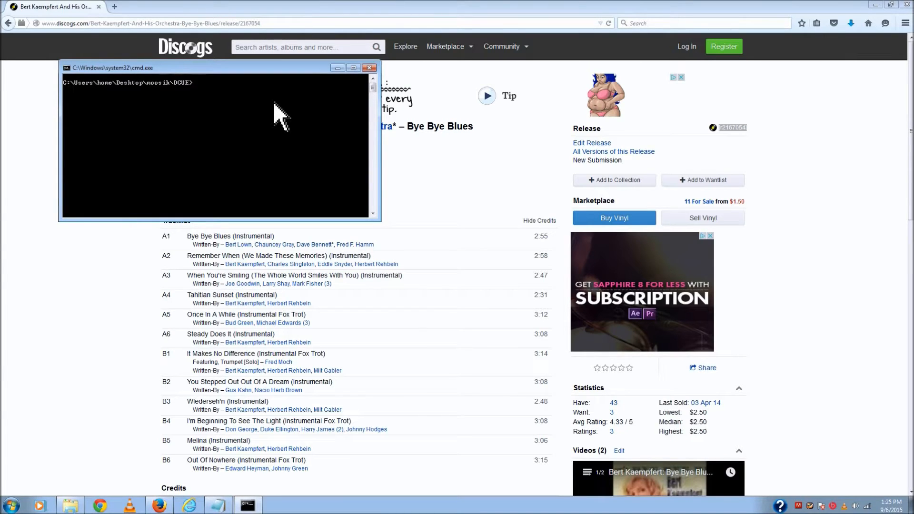
{"action": "type", "text": "dcue"}
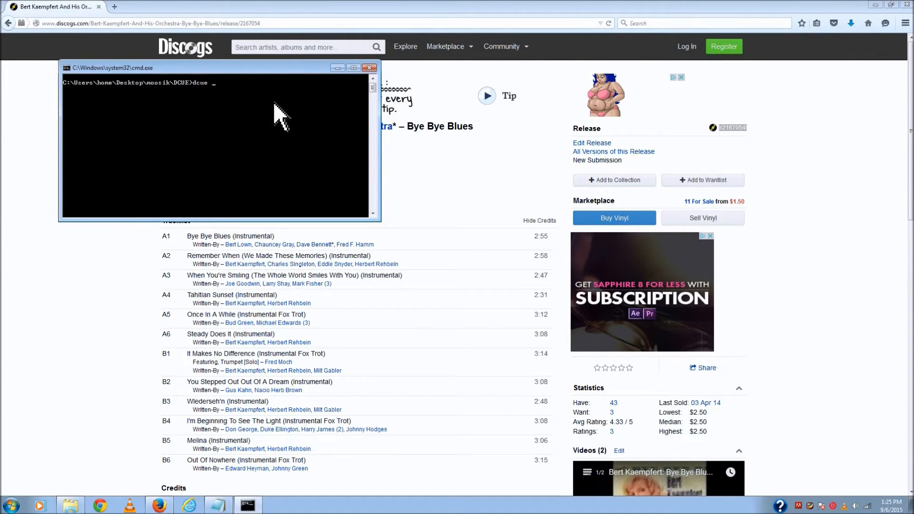
{"action": "type", "text": "r="}
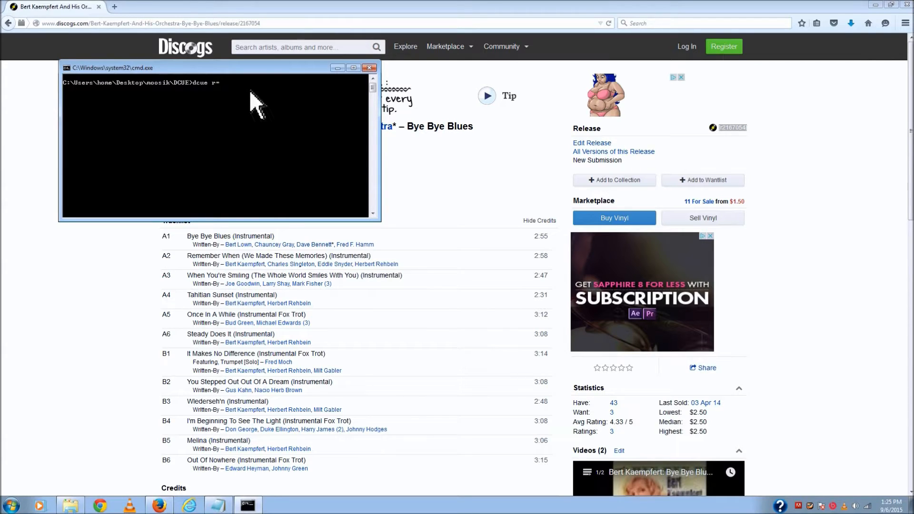
{"action": "right_click", "coordinate": [111, 66]}
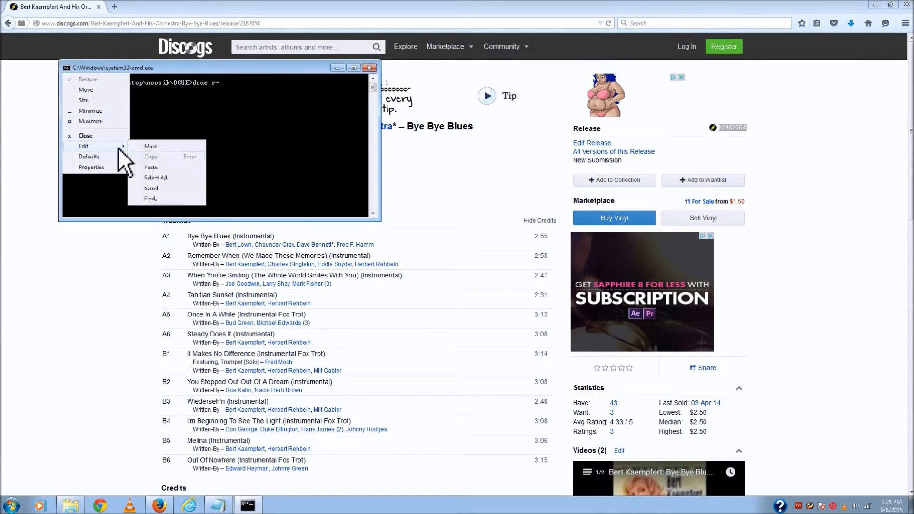
{"action": "left_click", "coordinate": [151, 168]}
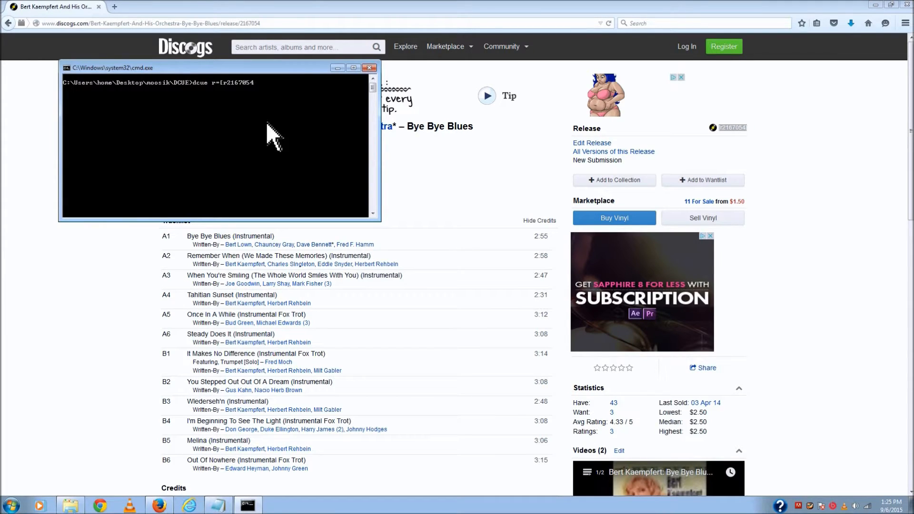
{"action": "key", "text": "Backspace"}
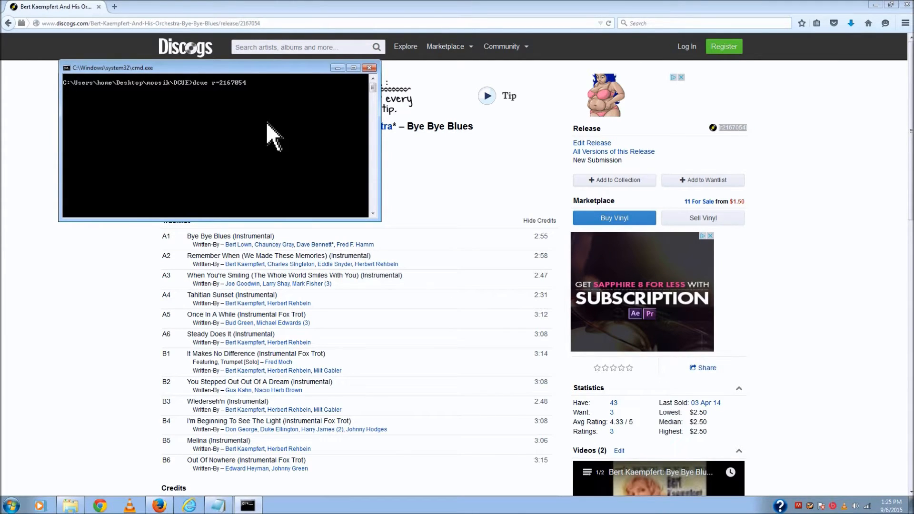